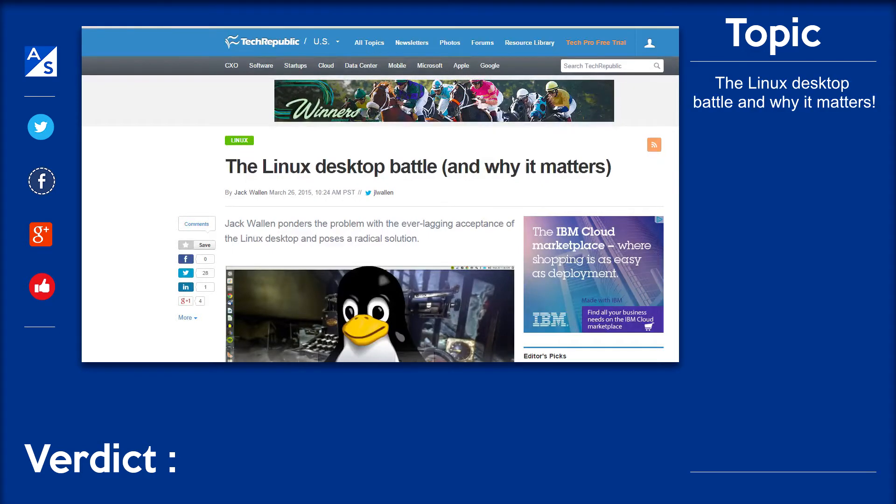
scroll("down", 3)
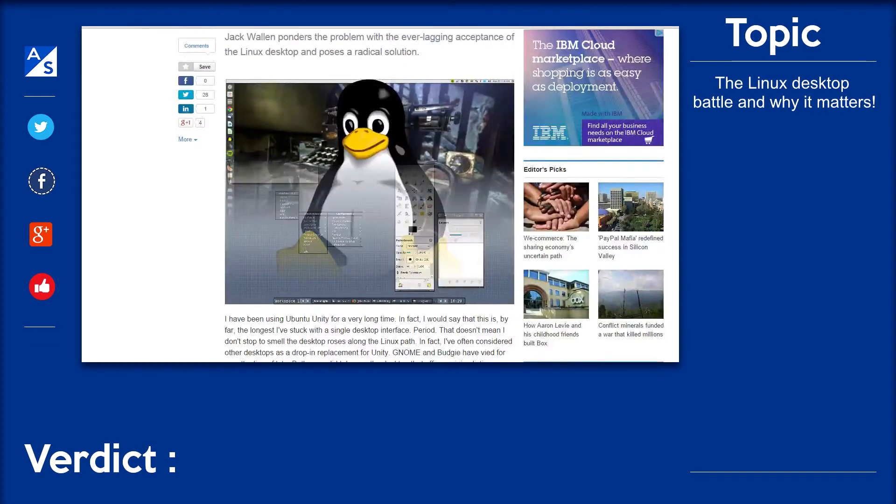
scroll("up", 3)
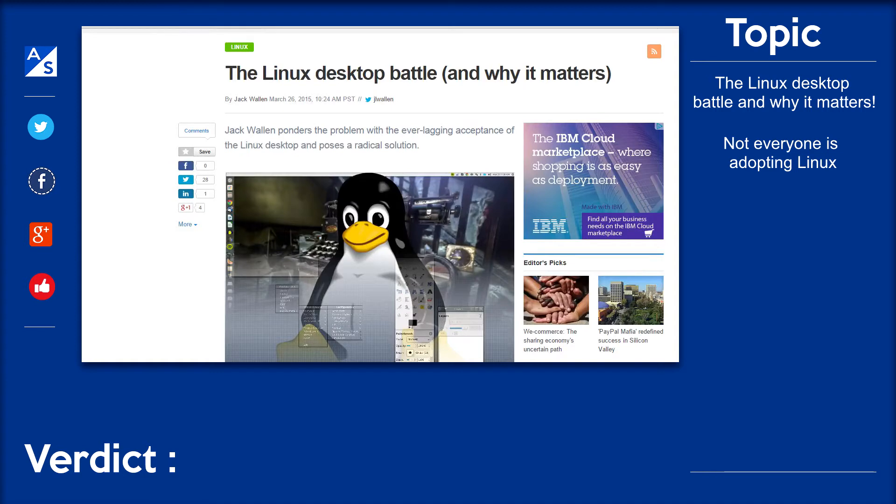
scroll("down", 3)
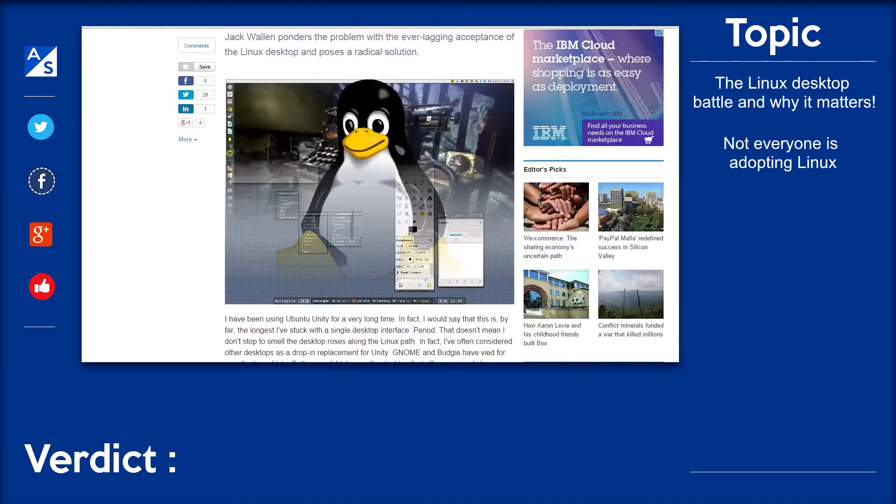
scroll("down", 3)
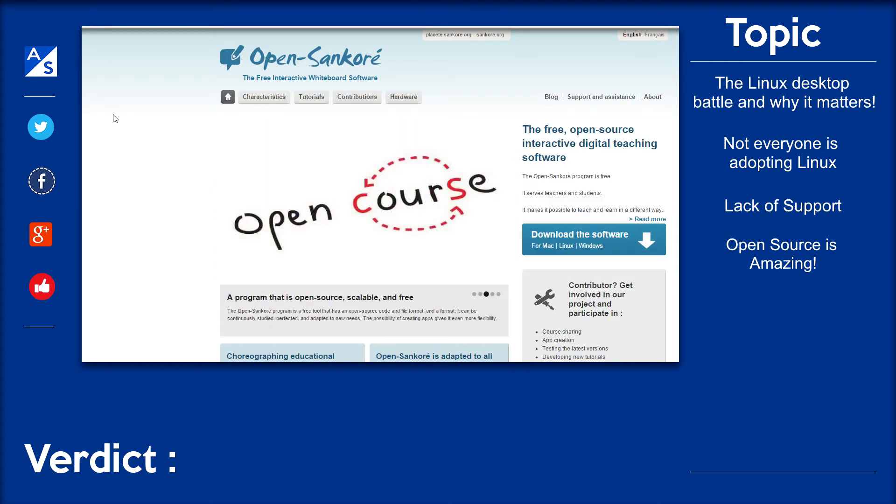
scroll("down", 3)
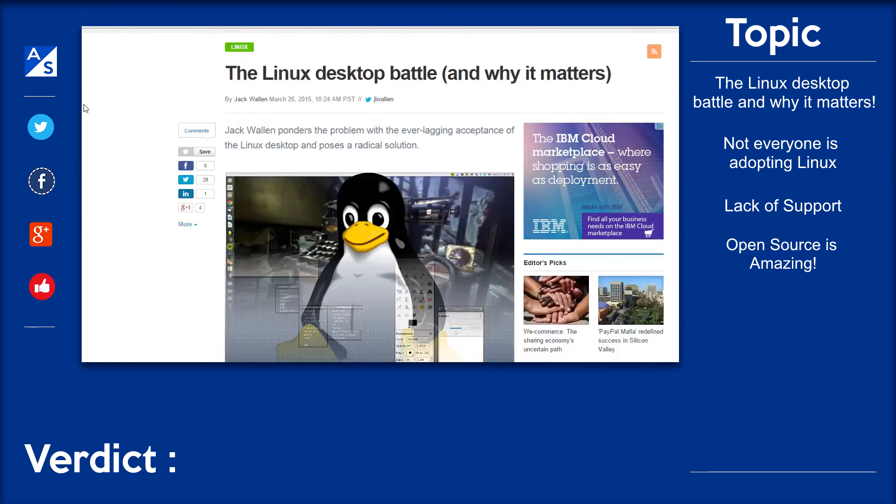
scroll("down", 3)
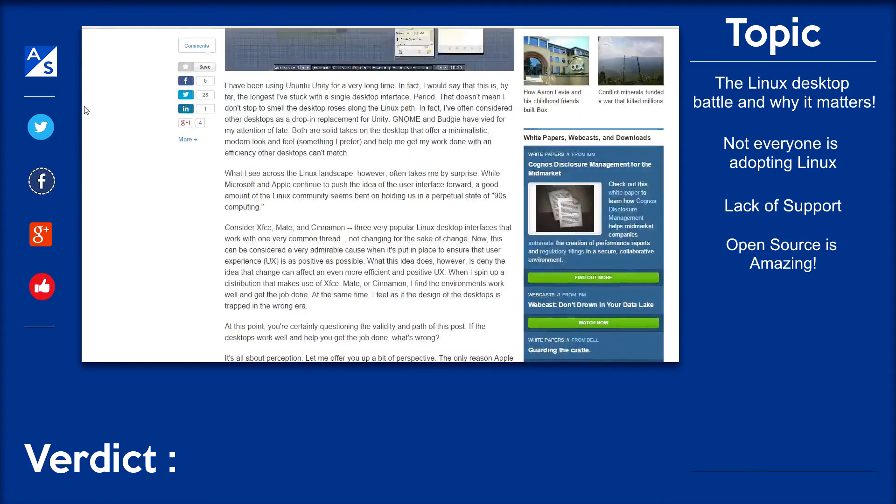
scroll("up", 3)
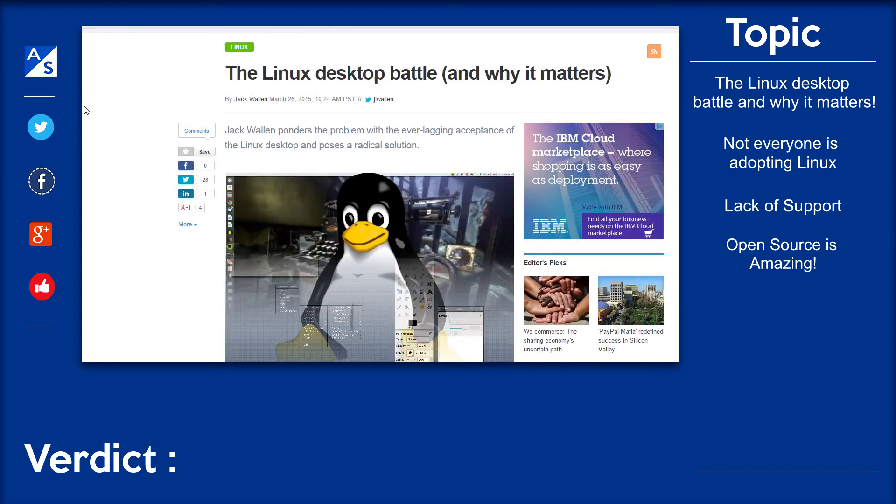
scroll("down", 3)
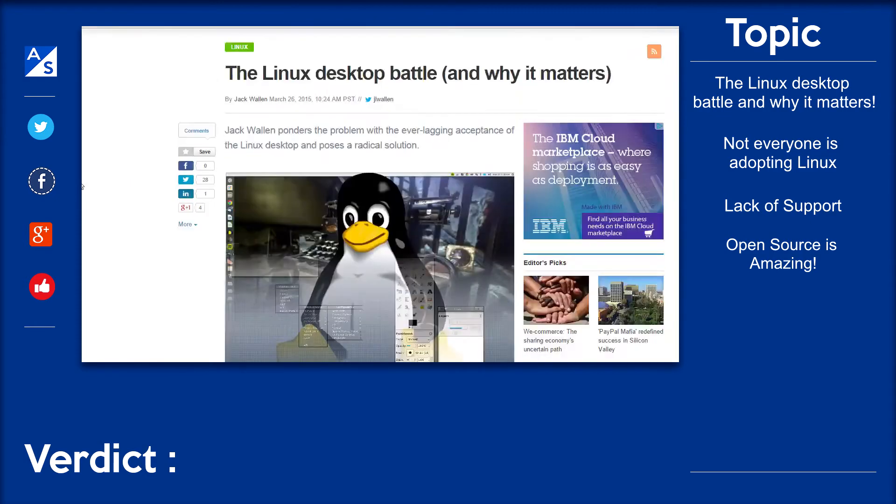
scroll("down", 3)
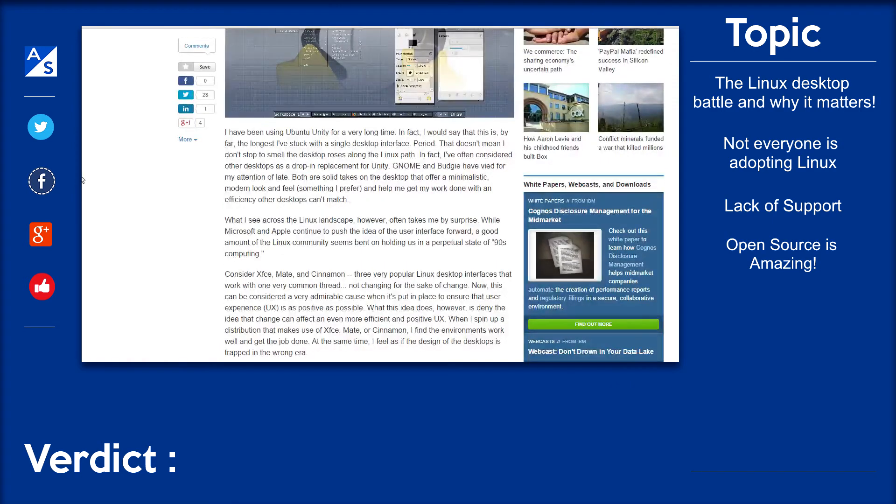
scroll("down", 3)
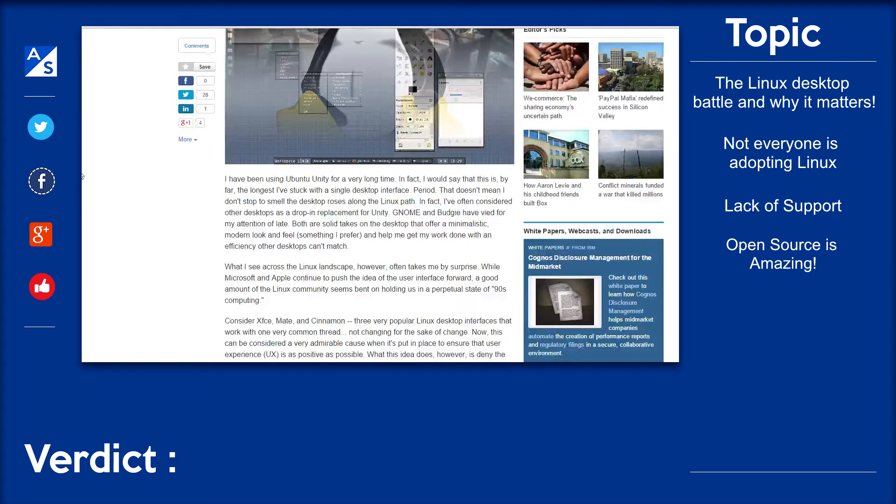
scroll("down", 3)
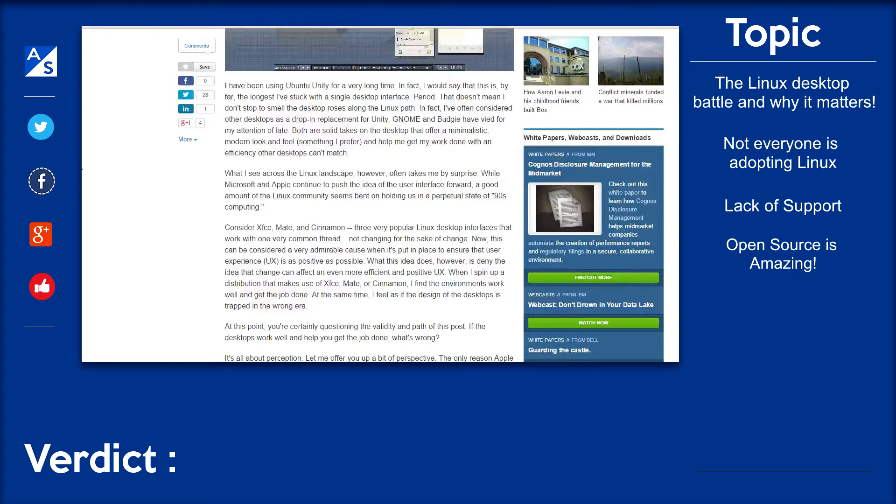
scroll("down", 3)
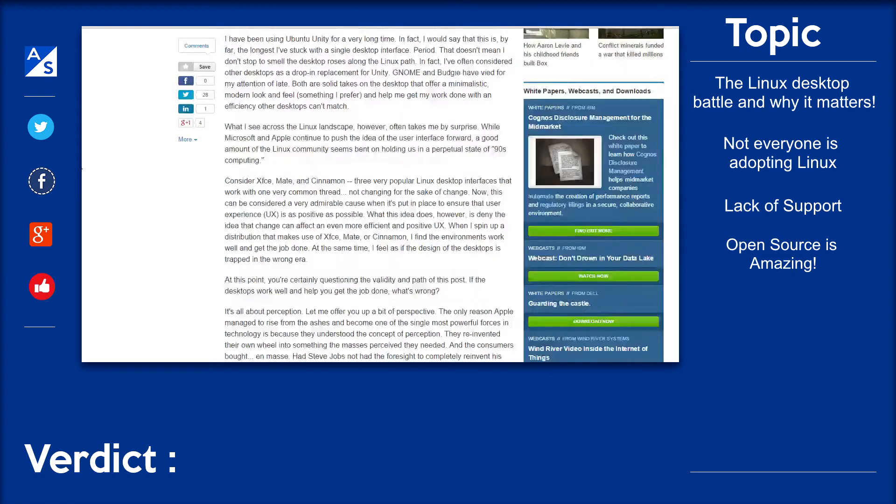
scroll("down", 3)
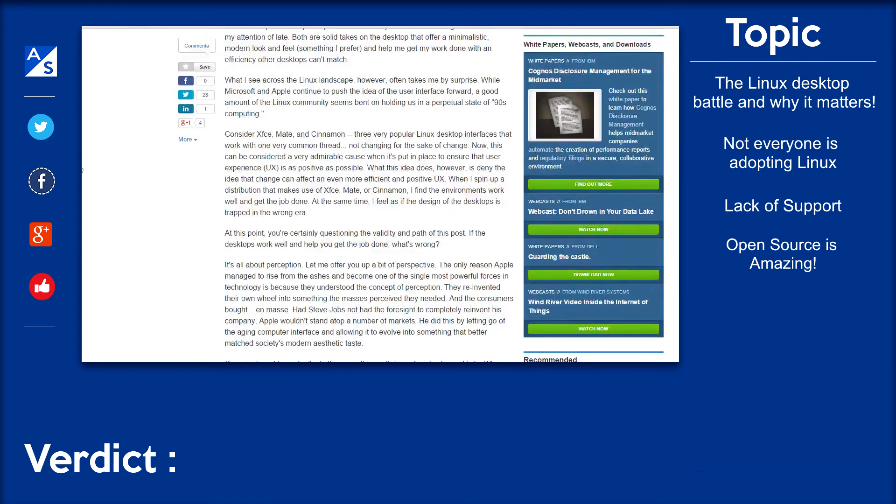
scroll("down", 3)
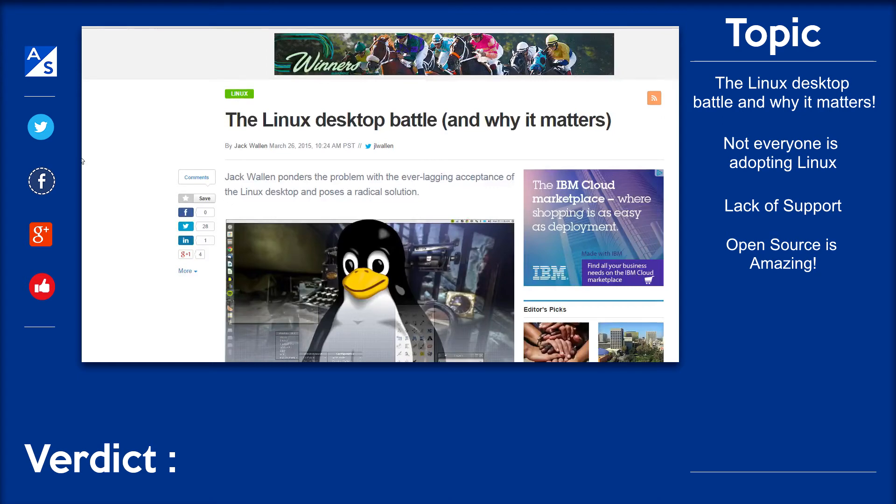
scroll("down", 3)
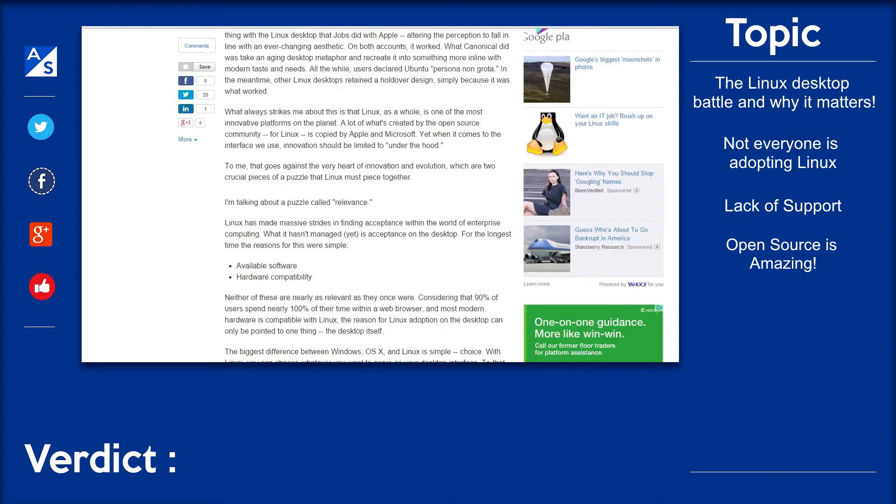
scroll("down", 3)
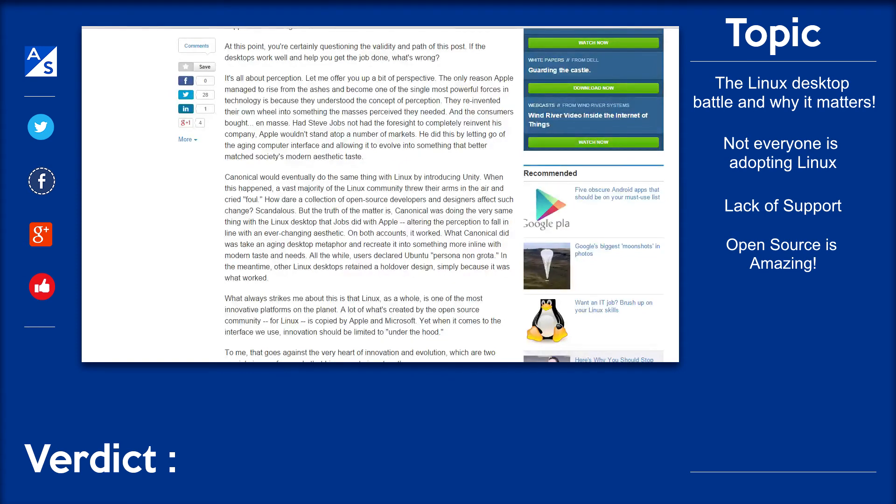
scroll("down", 3)
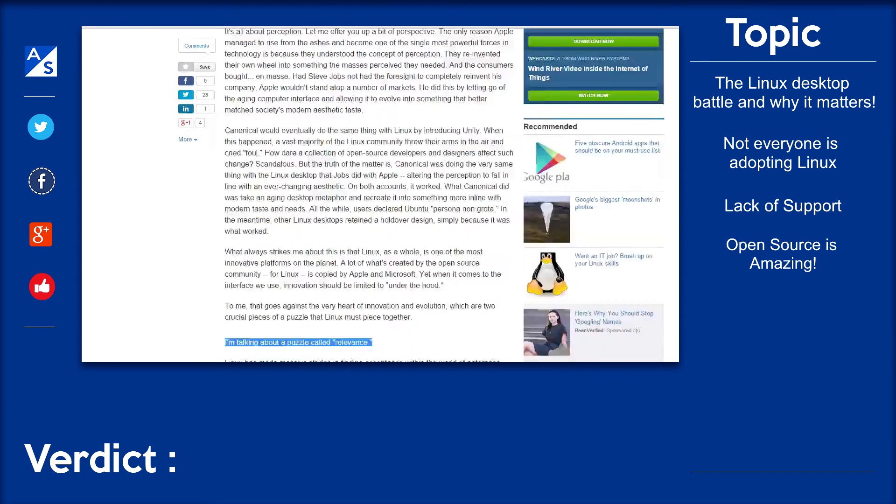
scroll("down", 3)
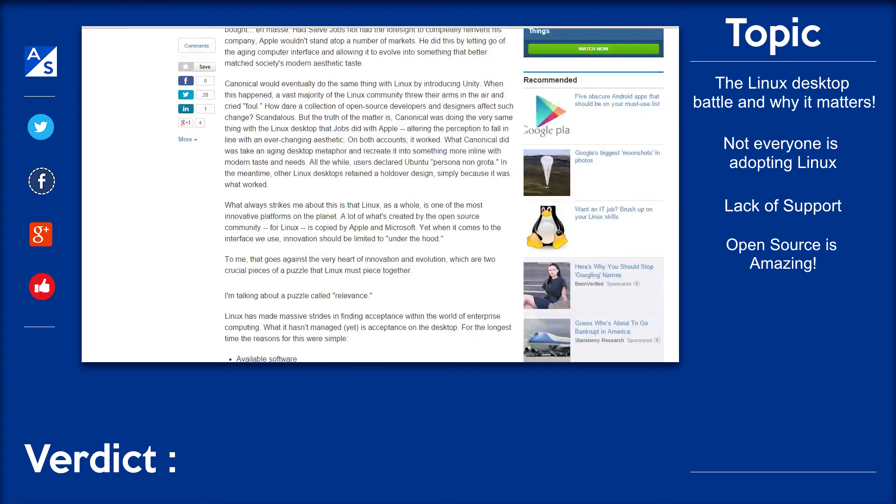